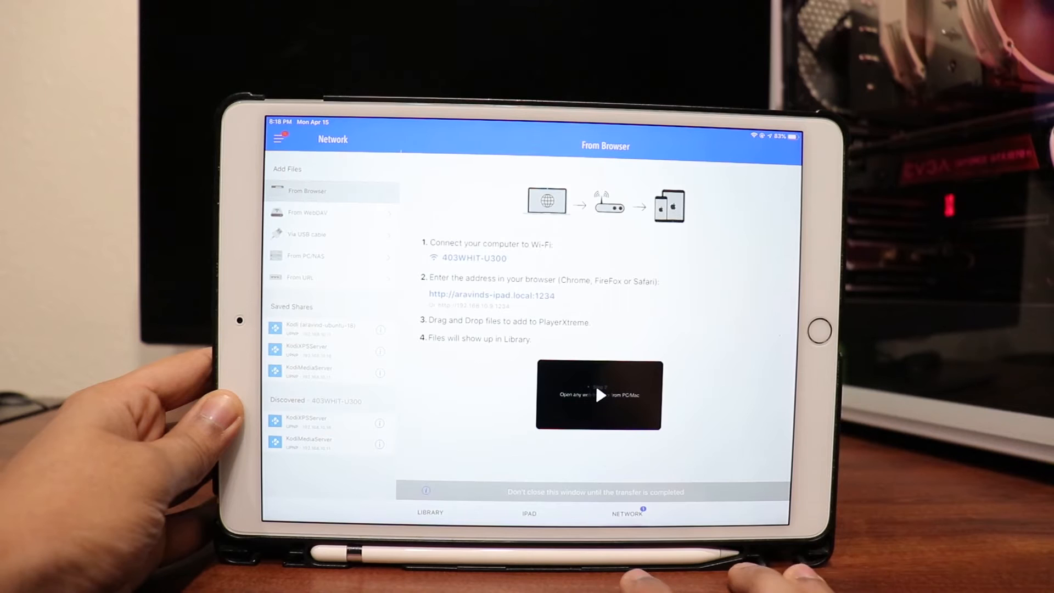
click(306, 374)
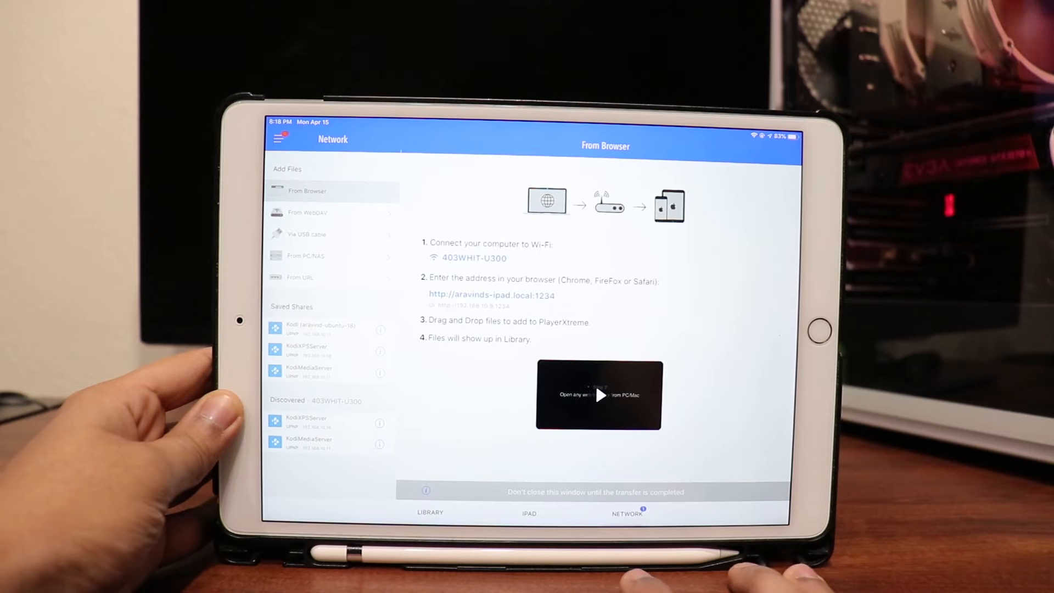